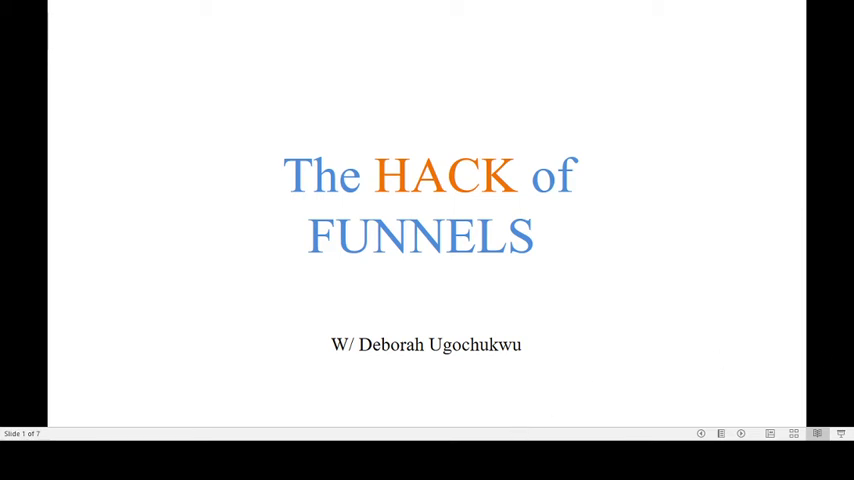
pyautogui.moveTo(518, 416)
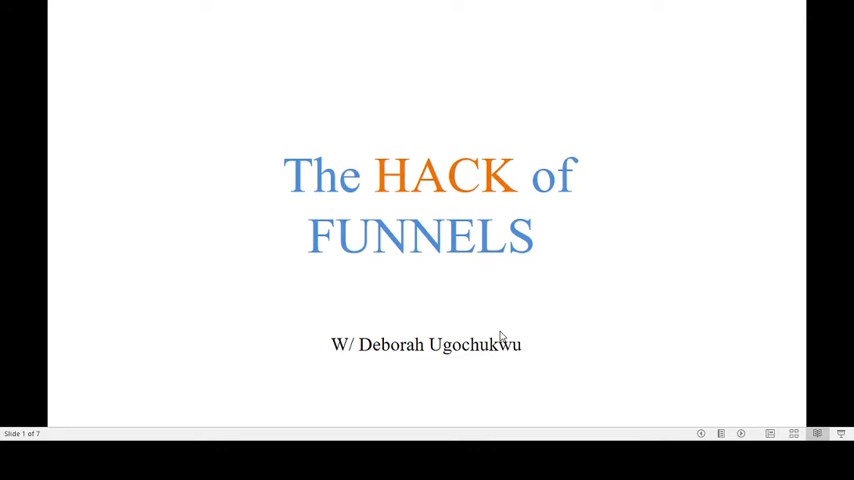
pyautogui.moveTo(520, 390)
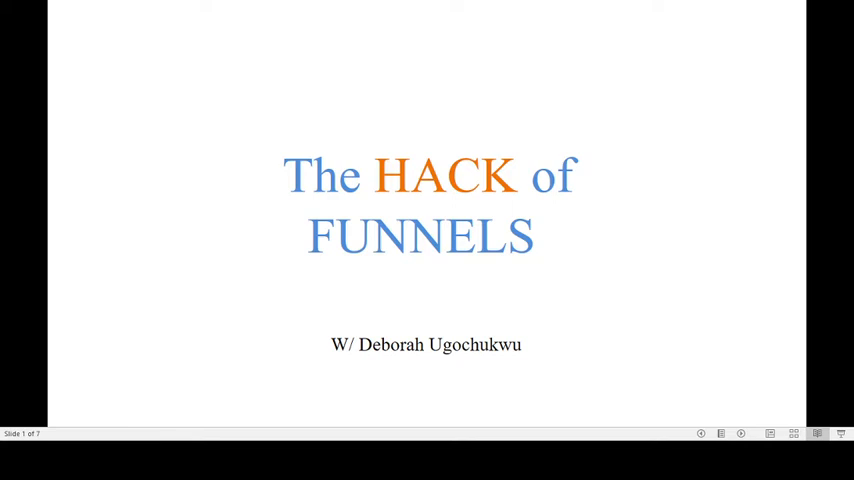
# Advance to the 'We will cover;' slide and reveal both agenda points on sales funnels
pyautogui.press('right')
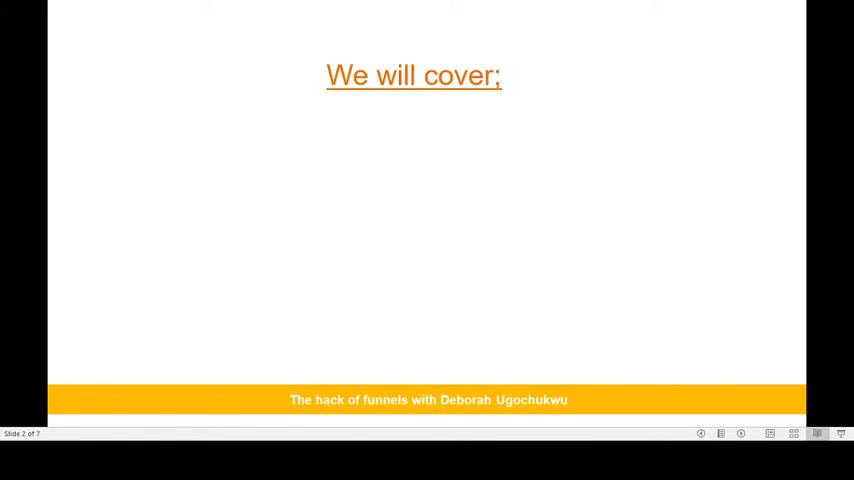
pyautogui.press('right')
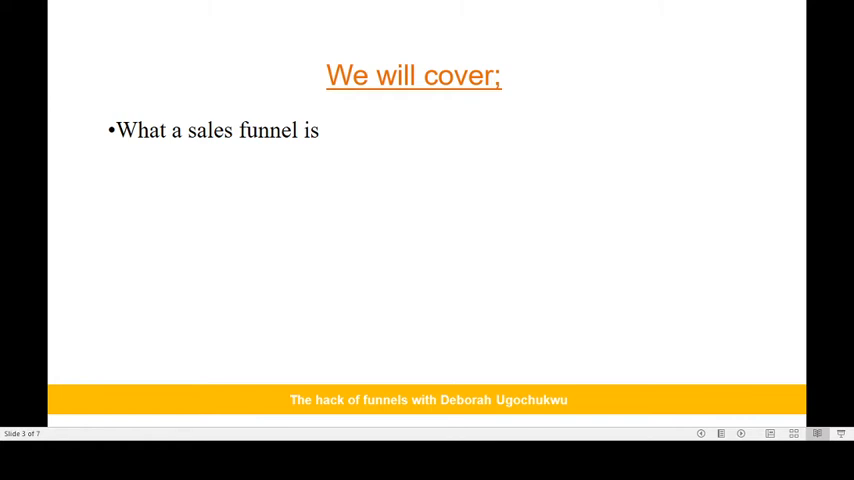
pyautogui.press('right')
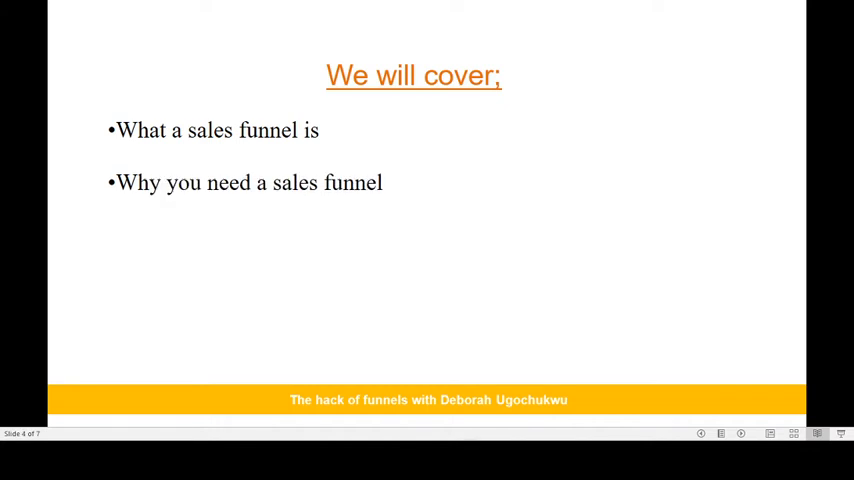